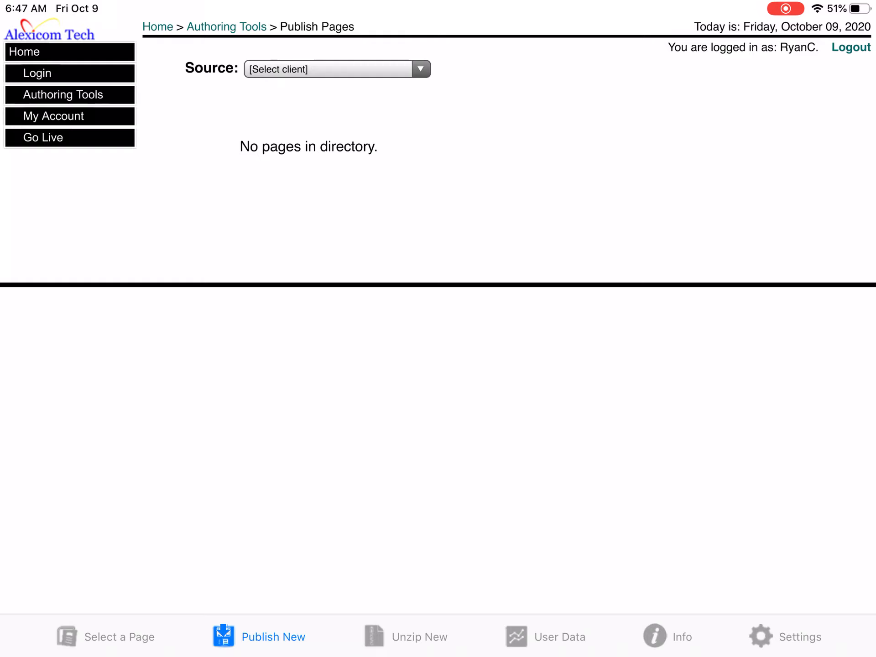
pyautogui.click(63, 94)
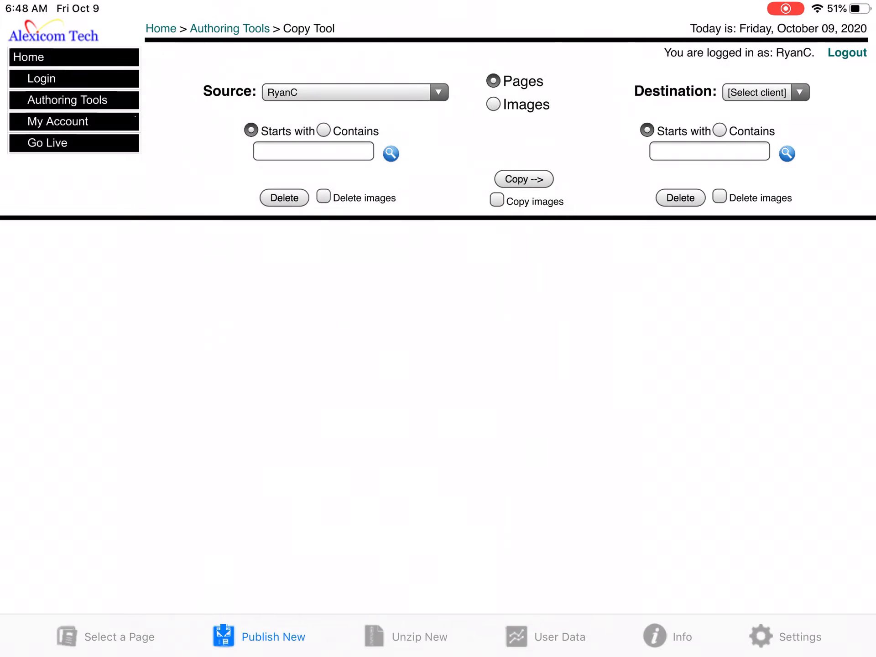
# Search pages containing 'Body' and mark Child1Bodypart for copying.
pyautogui.click(390, 153)
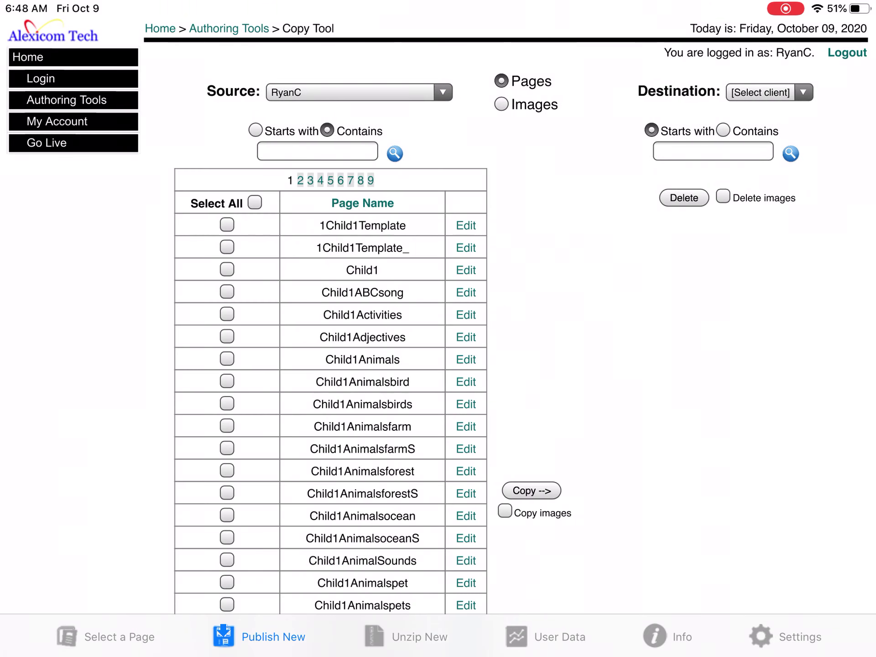
pyautogui.write('Bo')
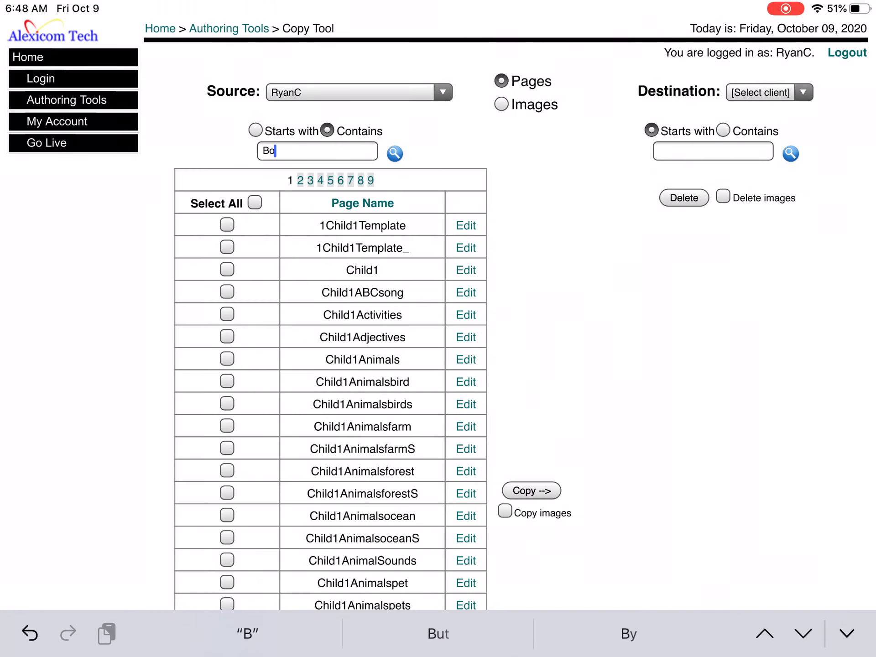
pyautogui.write('dy')
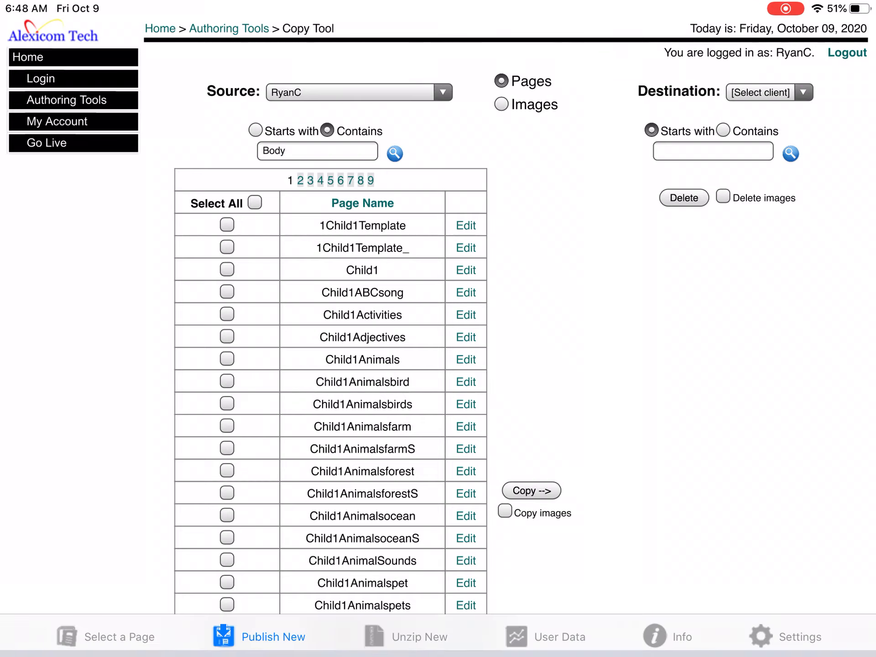
pyautogui.click(394, 152)
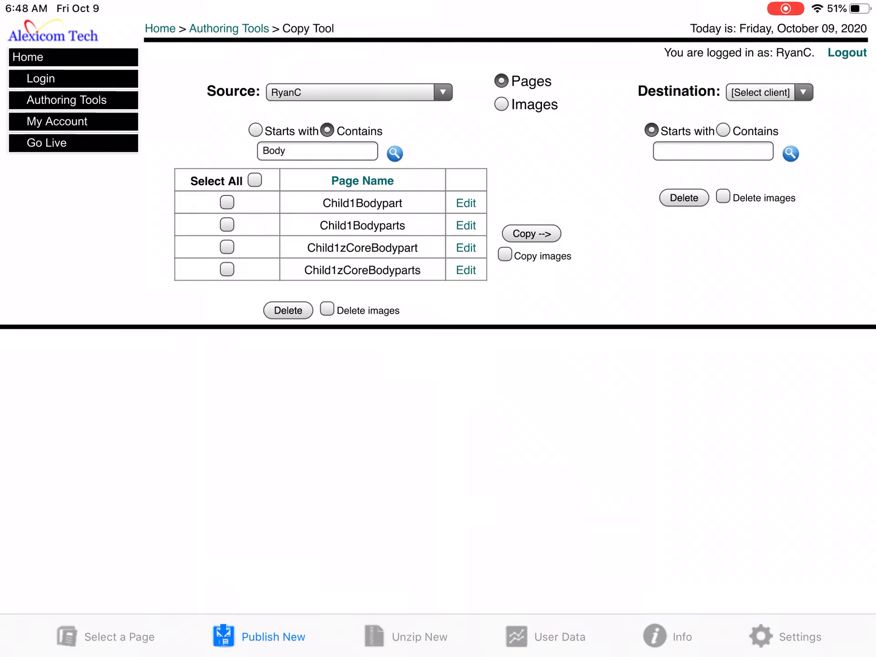
pyautogui.click(769, 92)
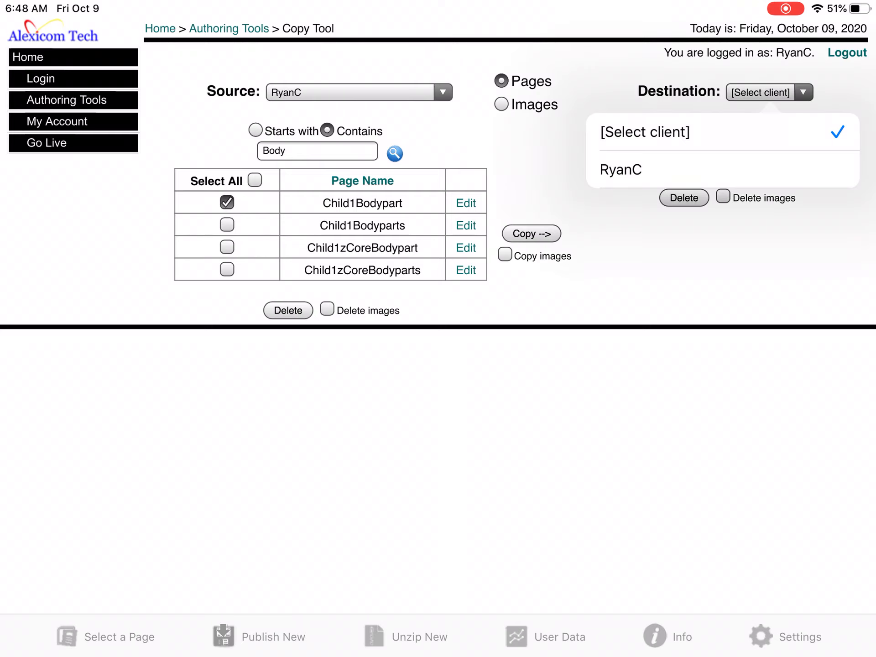
pyautogui.click(621, 170)
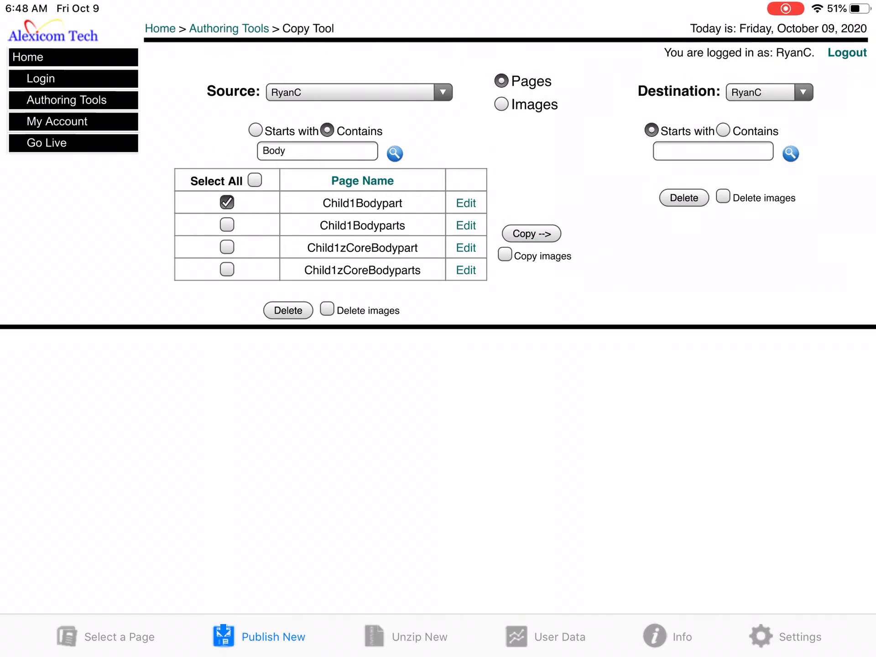
pyautogui.click(781, 171)
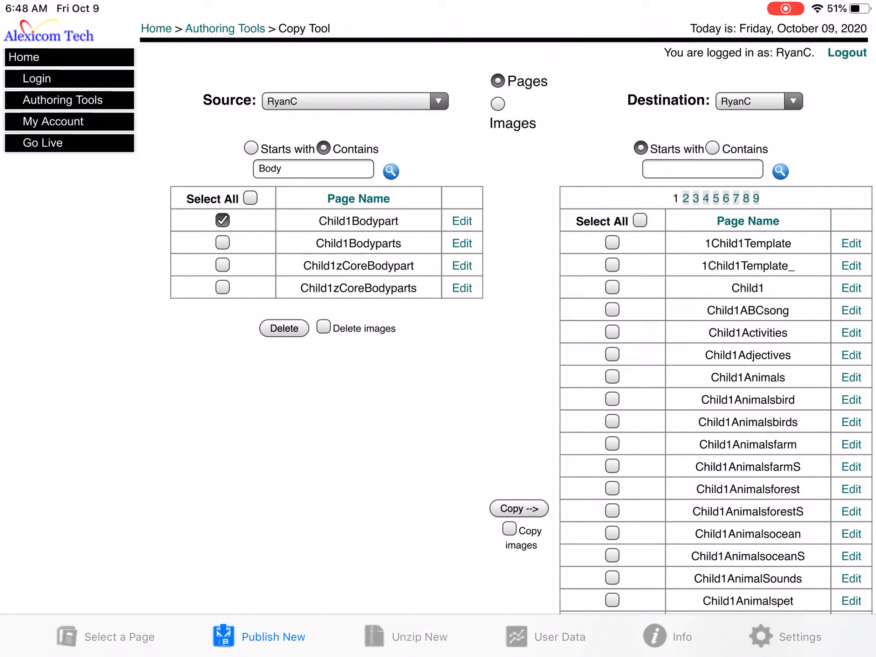
pyautogui.click(510, 528)
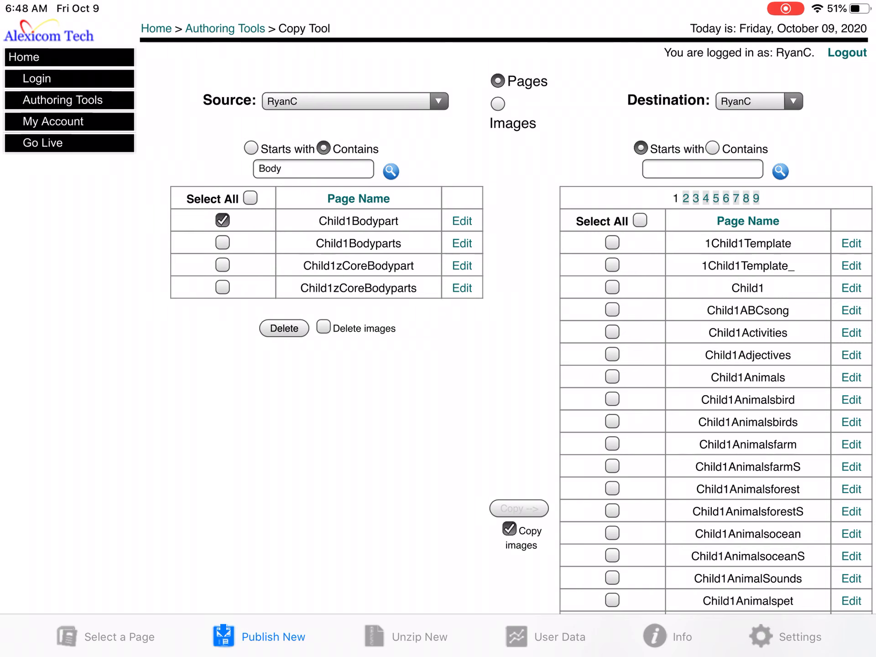
pyautogui.click(518, 509)
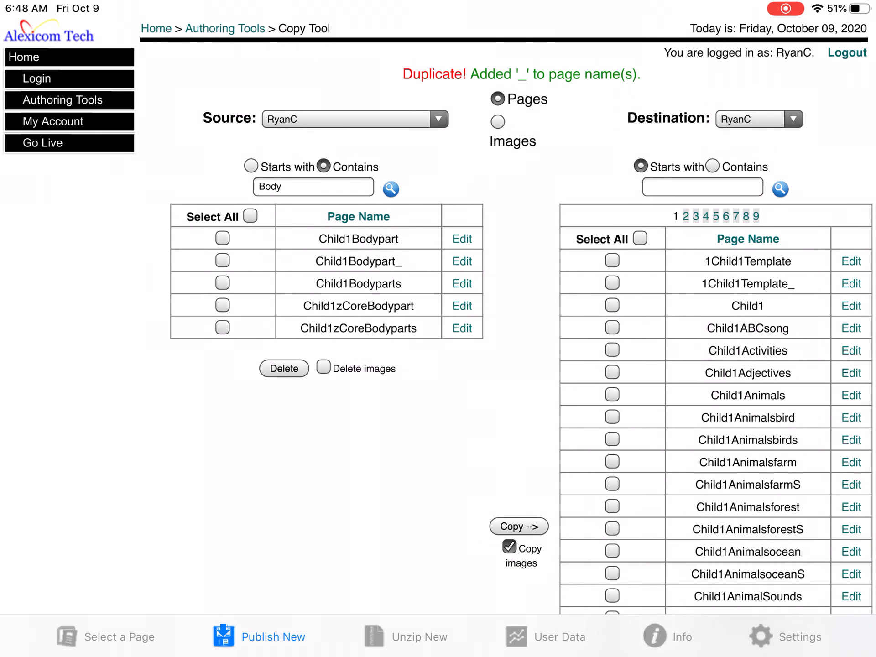
# Rename the duplicate Child1Bodypart_ page to Child1bath and update it.
pyautogui.click(461, 262)
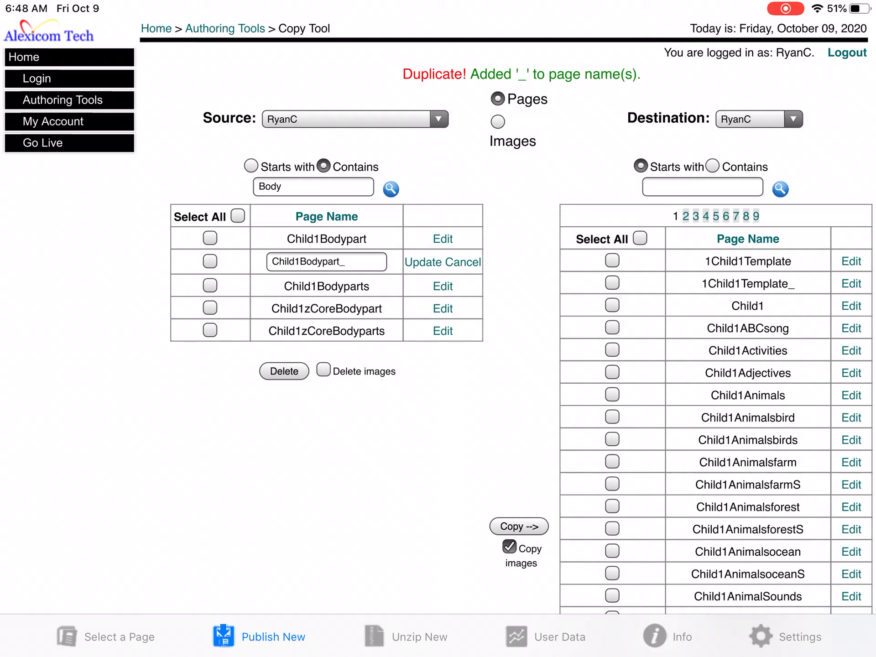
pyautogui.click(326, 262)
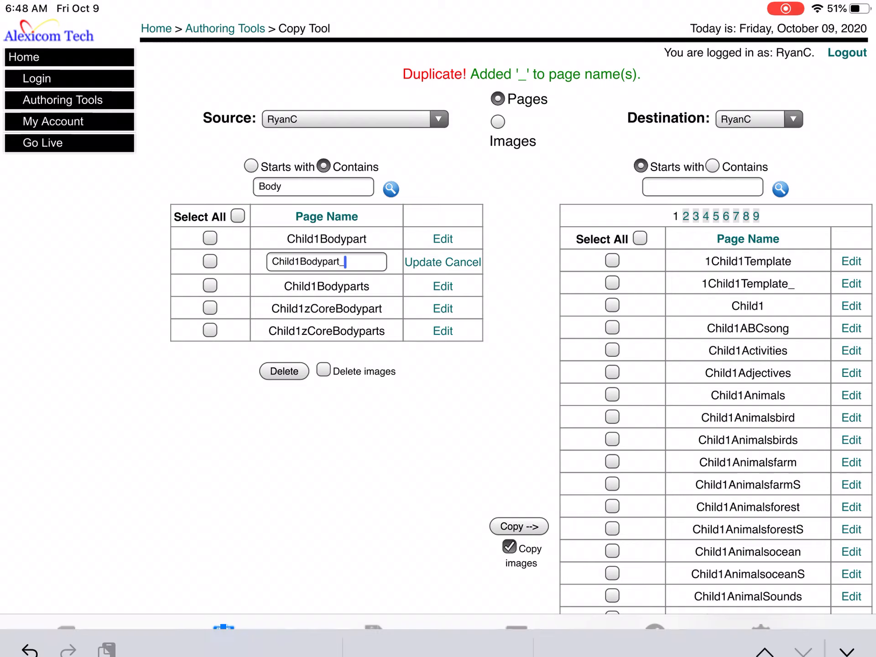
pyautogui.press('backspace')
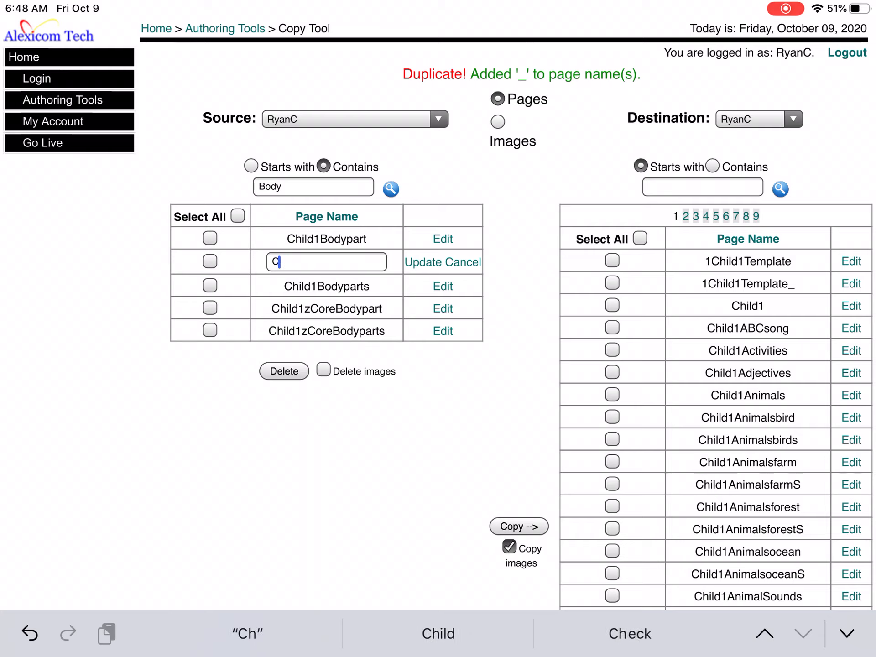
pyautogui.press('backspace')
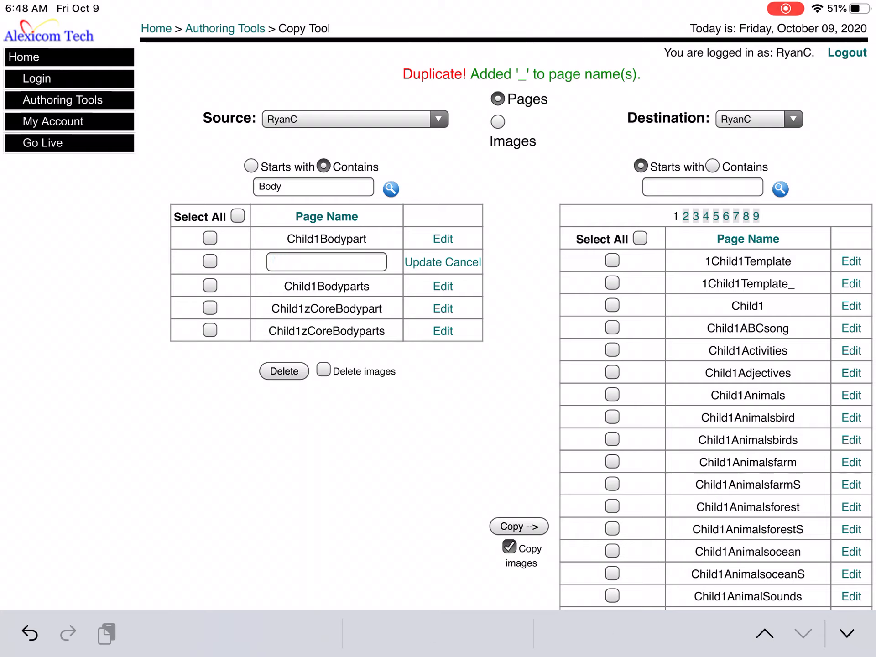
pyautogui.write('Child1ba')
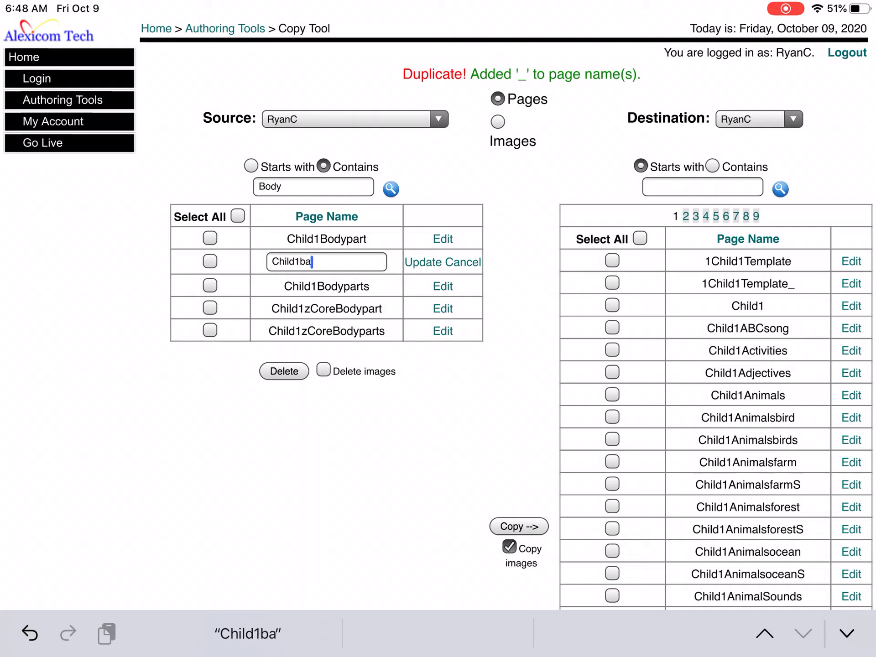
pyautogui.write('th')
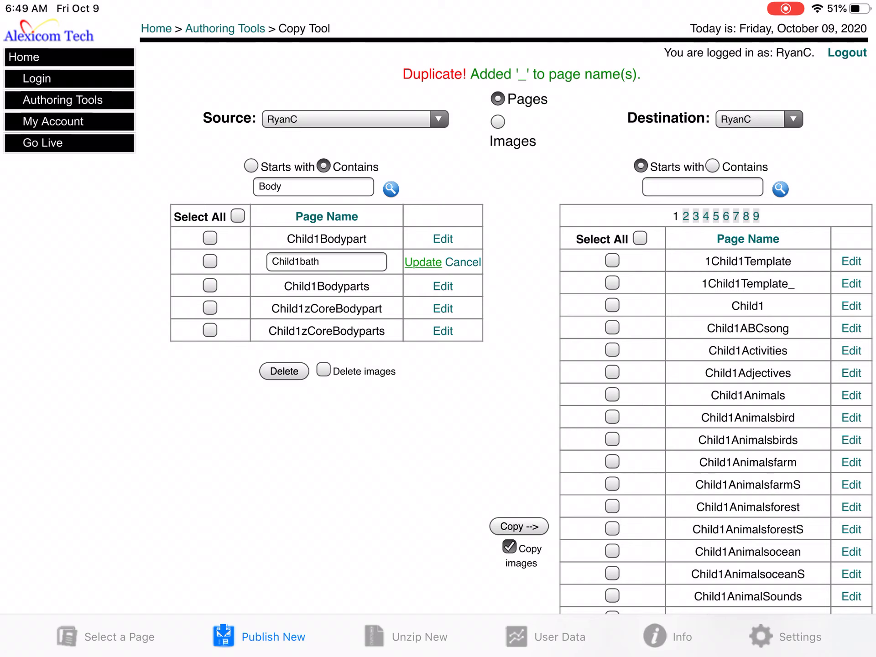
pyautogui.click(422, 262)
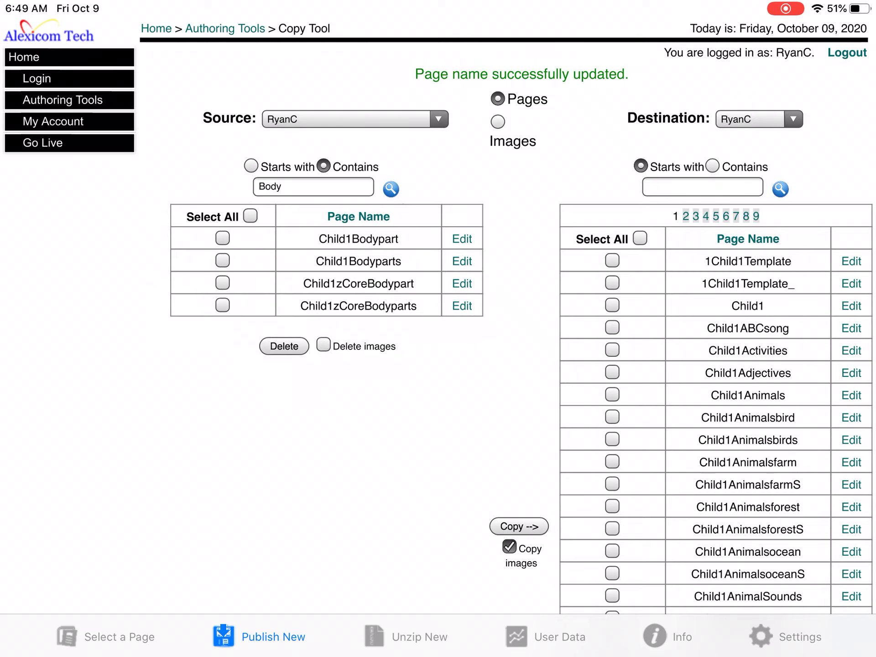
pyautogui.click(63, 101)
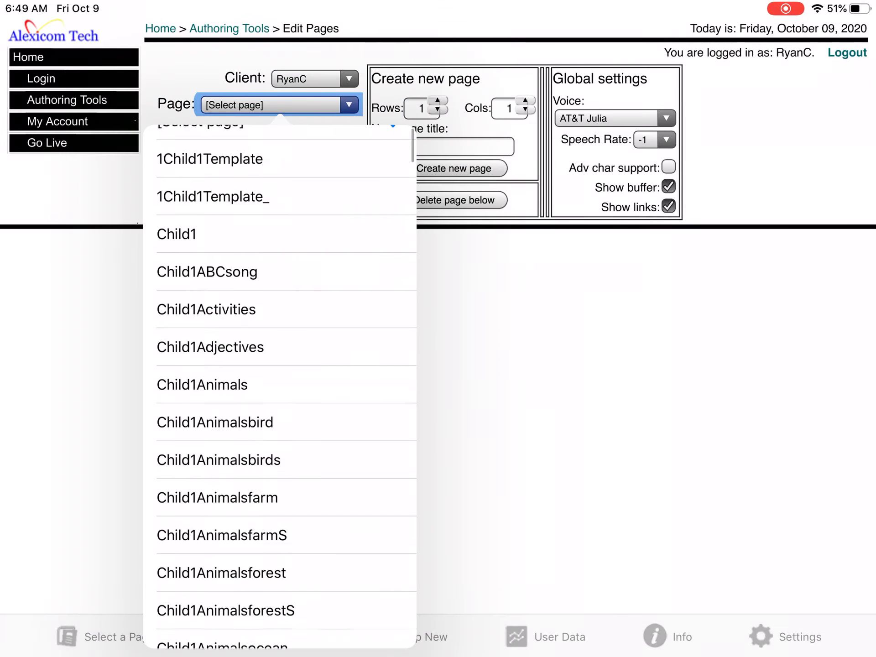
# Load the Child1bath page in Edit Pages, showing its copied body-part cells.
pyautogui.scroll(-3)
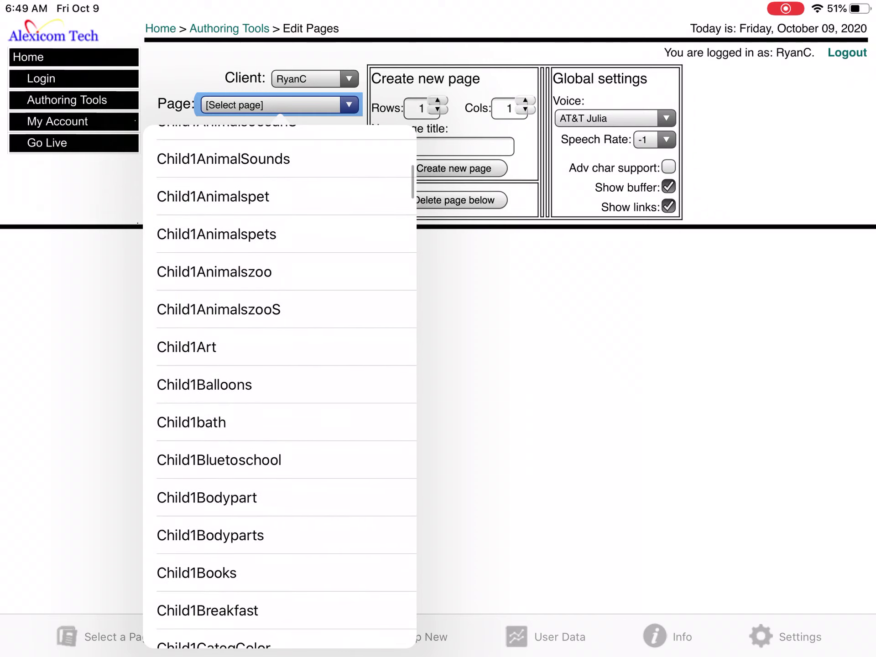
pyautogui.click(191, 423)
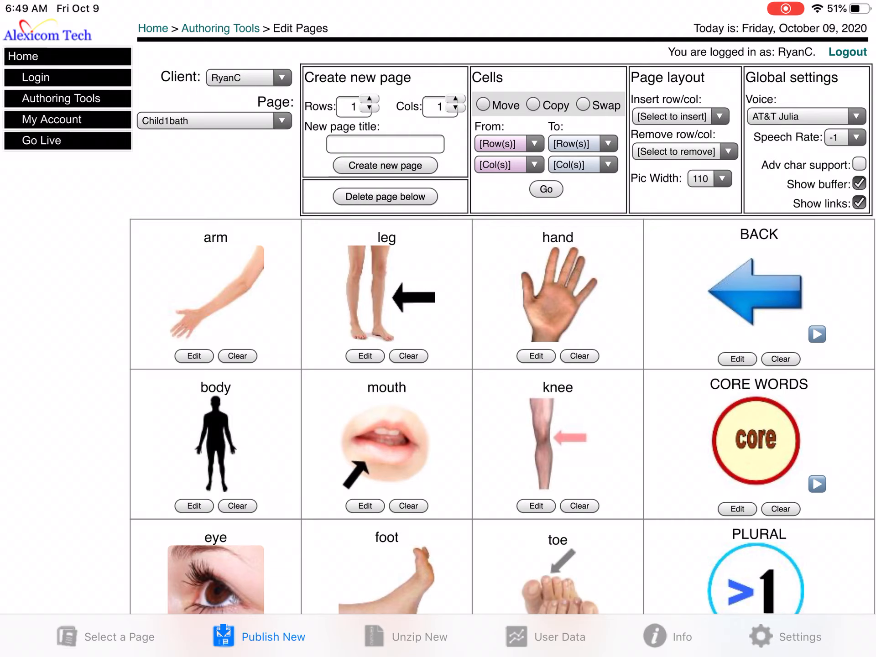
# Insert two empty columns before the first column of Child1bath.
pyautogui.click(680, 116)
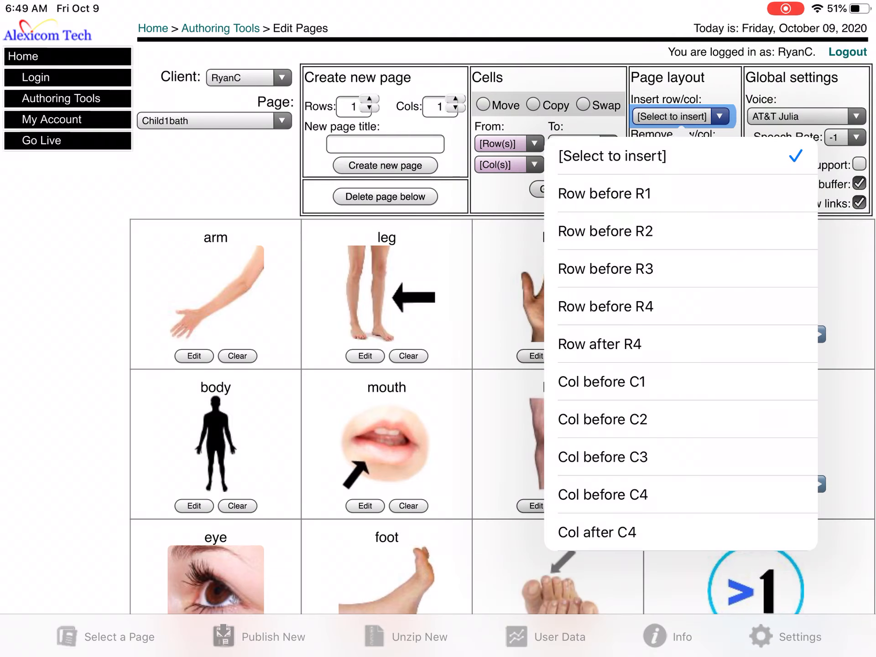
pyautogui.click(602, 382)
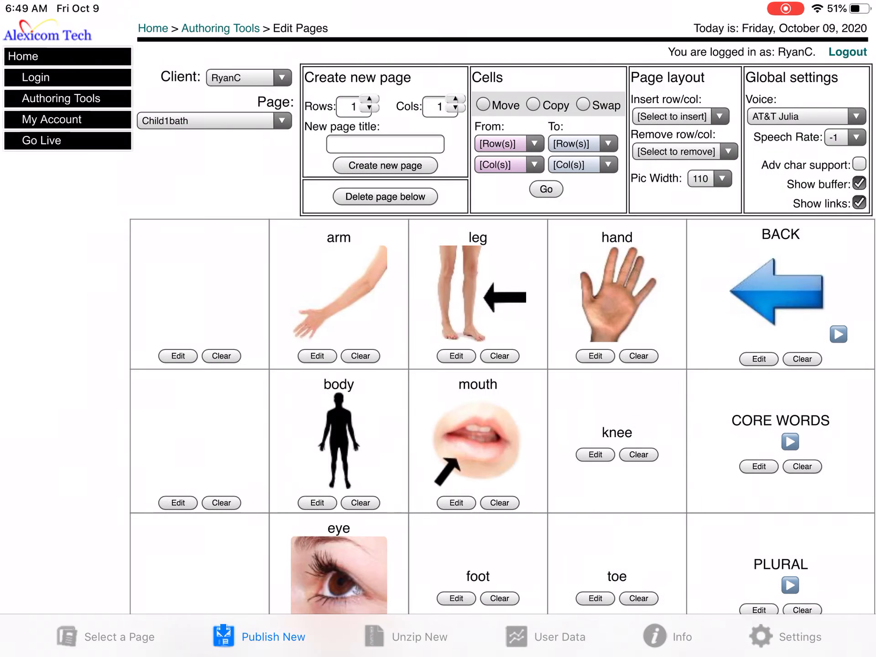
pyautogui.click(676, 116)
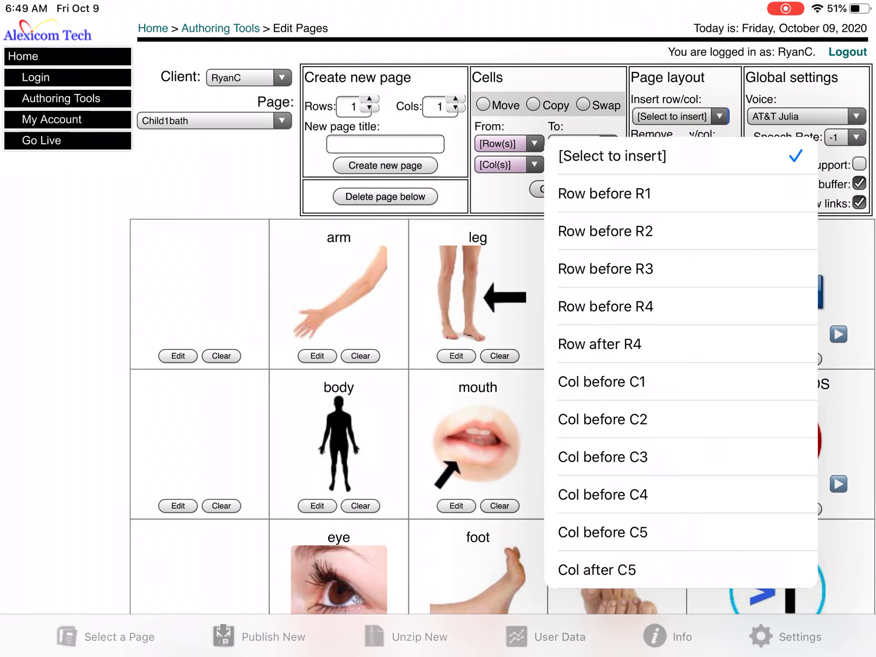
pyautogui.click(603, 381)
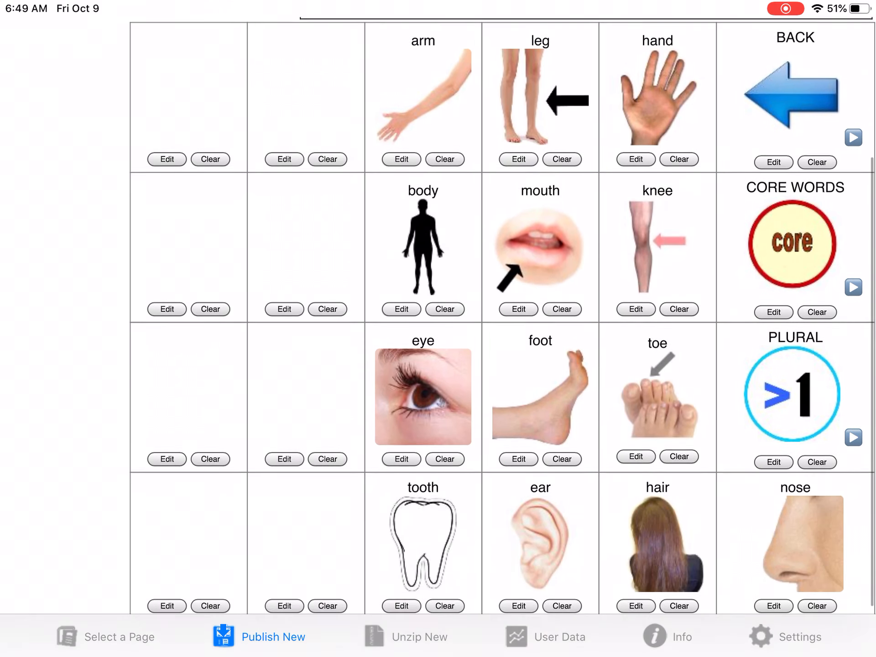
# Clear the PLURAL cell, confirming so it becomes empty.
pyautogui.scroll(3)
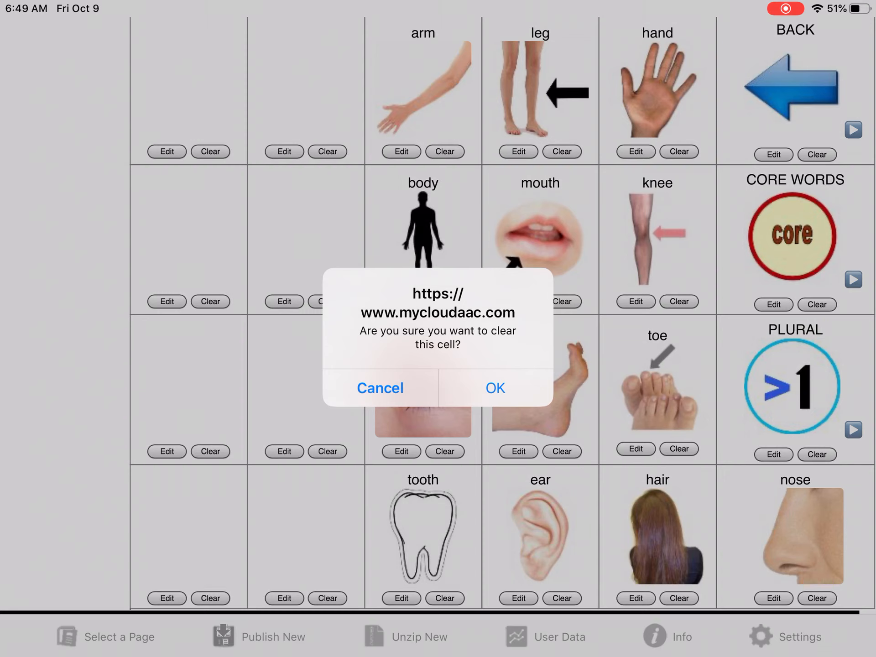
pyautogui.click(494, 388)
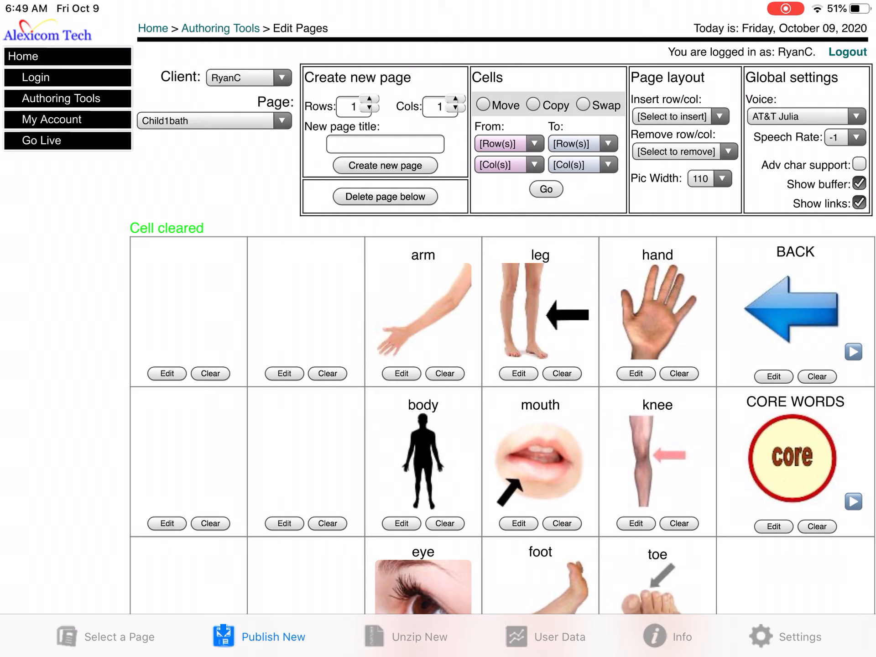
# Edit the row 1, column 1 cell and choose washingHair.jpg as its server image.
pyautogui.click(166, 373)
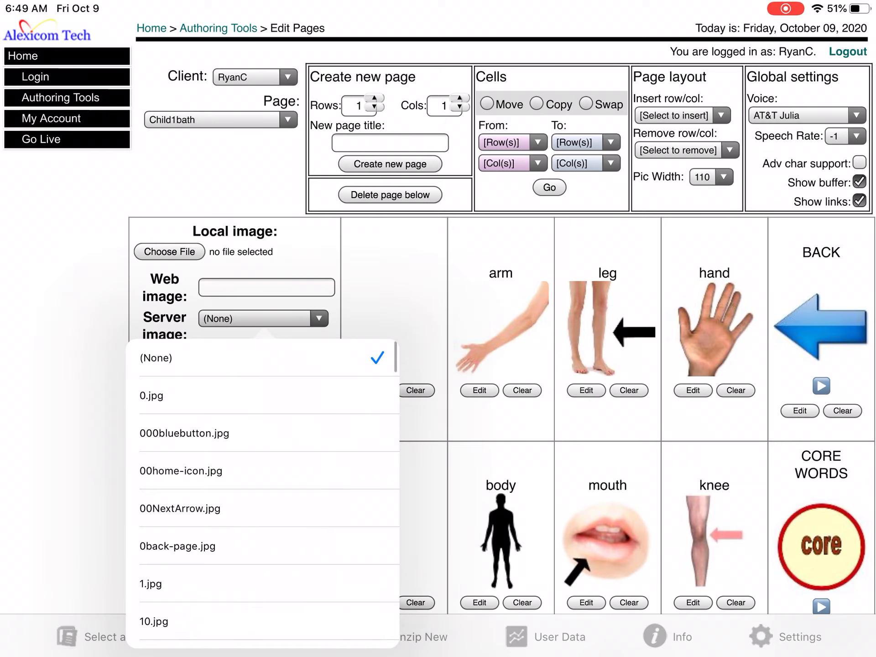
pyautogui.scroll(-3)
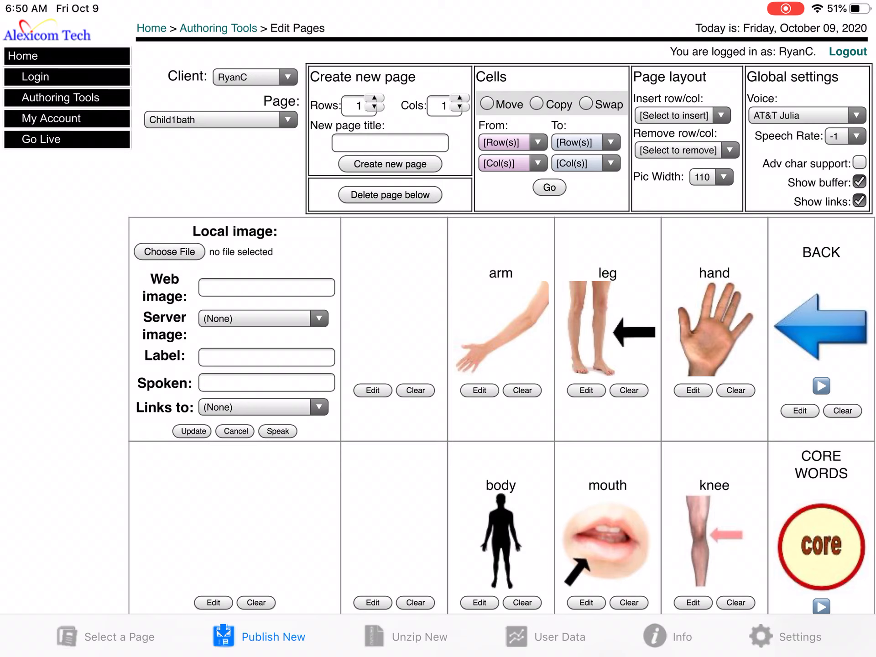
pyautogui.click(170, 252)
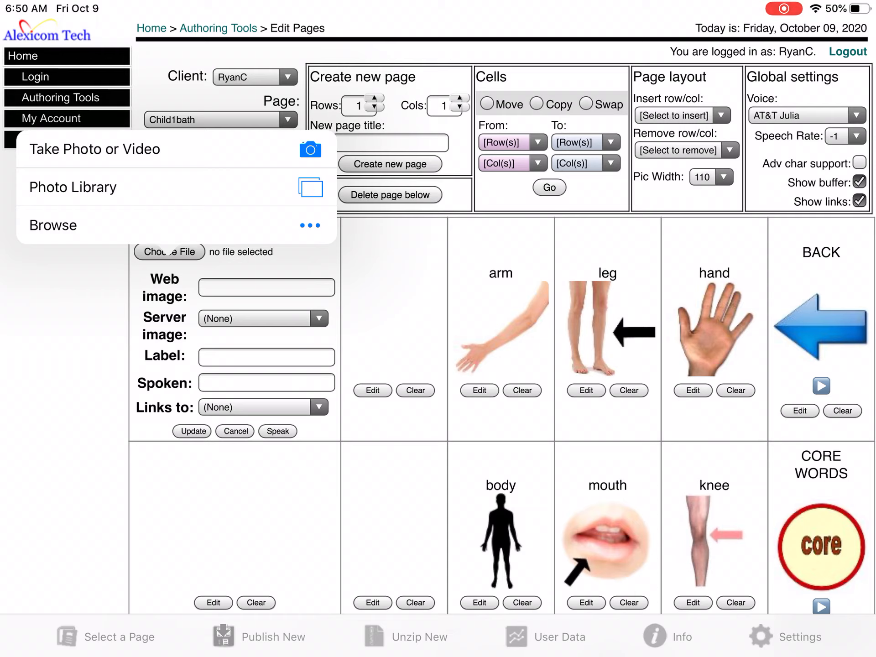
pyautogui.click(318, 317)
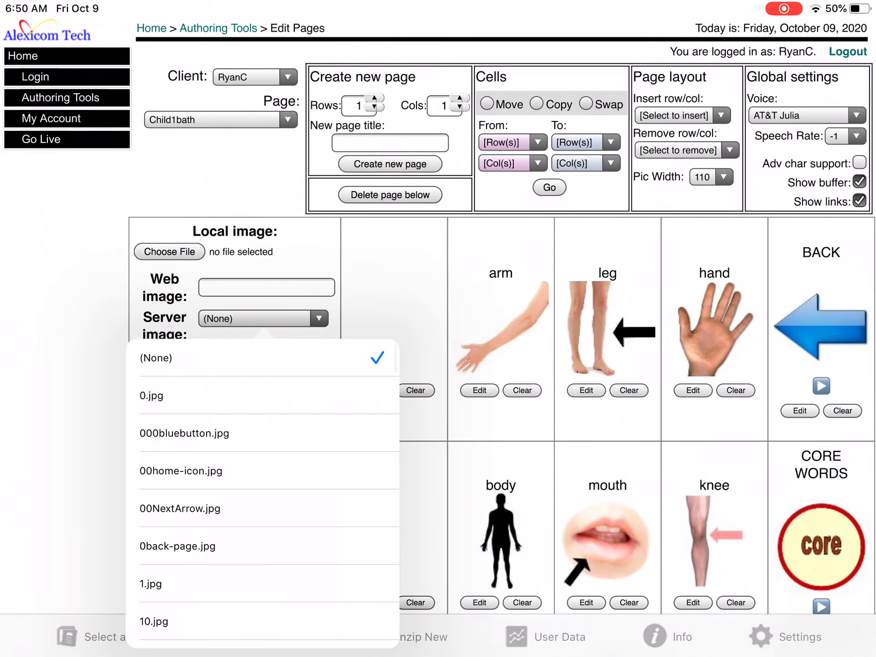
pyautogui.scroll(-3)
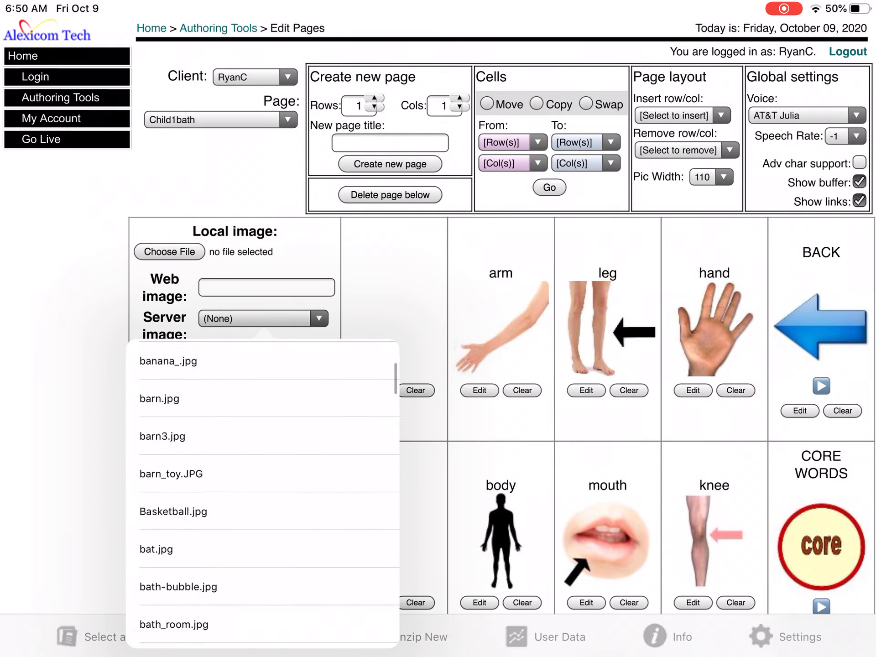
pyautogui.scroll(-3)
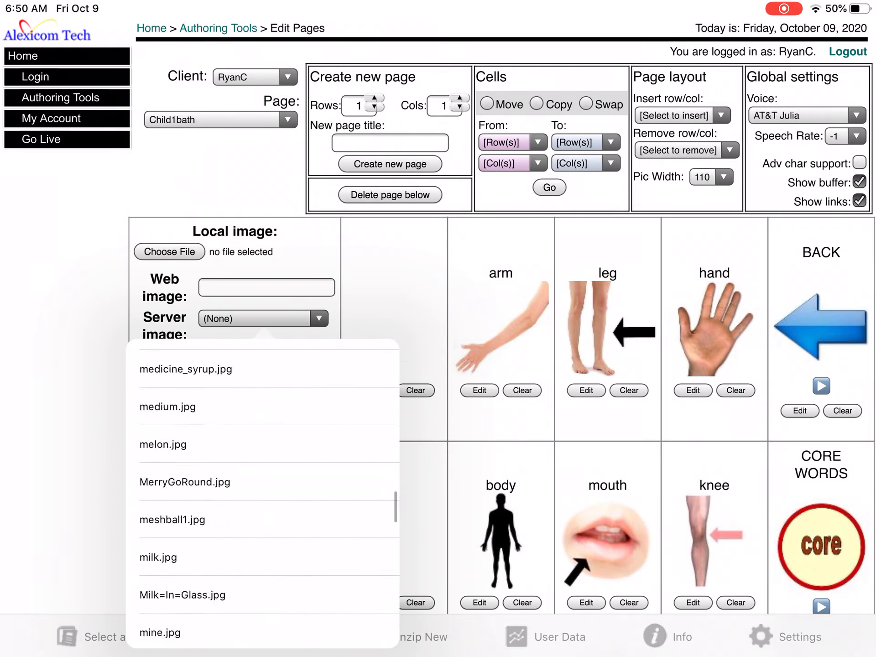
pyautogui.scroll(-3)
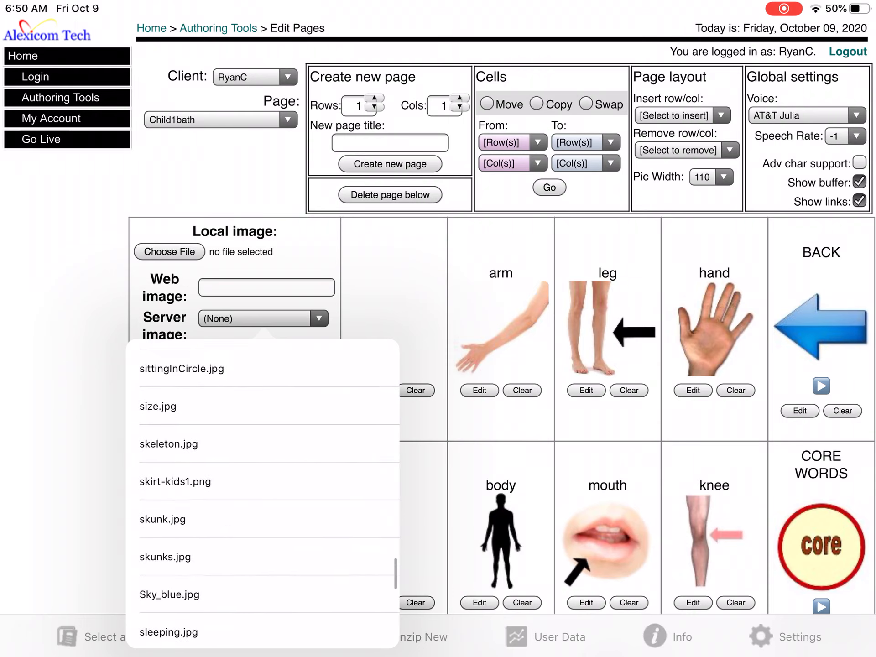
pyautogui.scroll(-3)
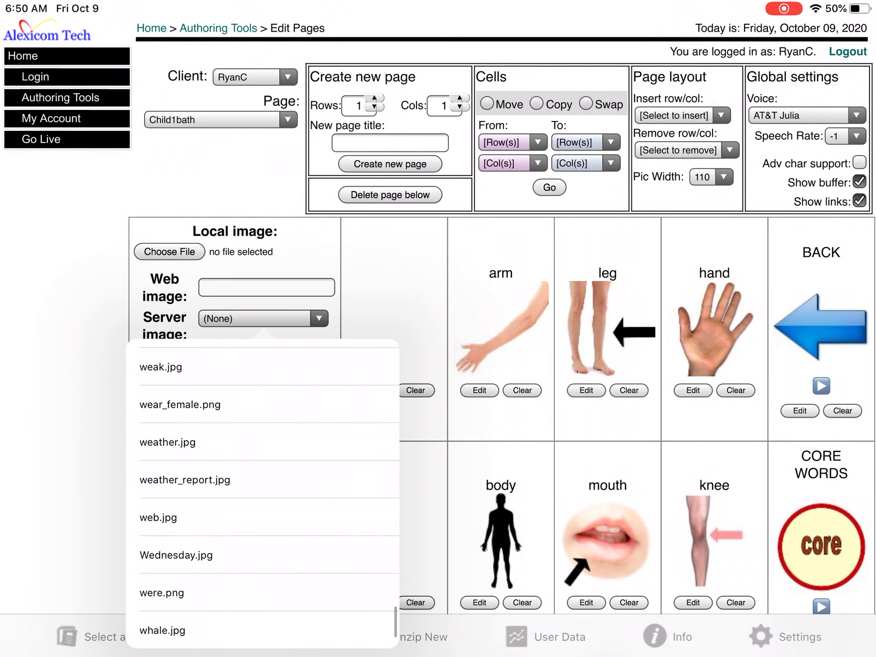
pyautogui.scroll(3)
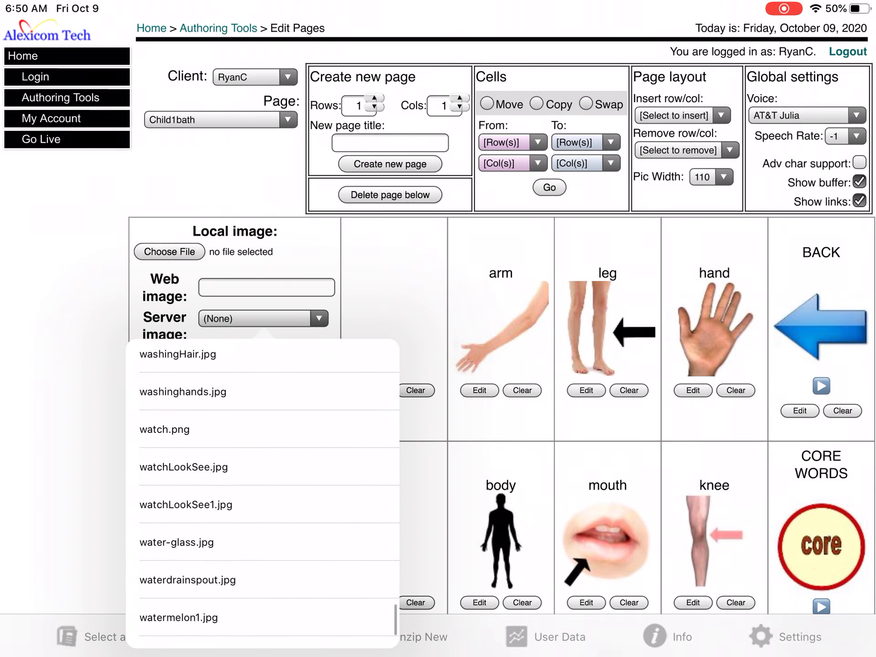
pyautogui.scroll(3)
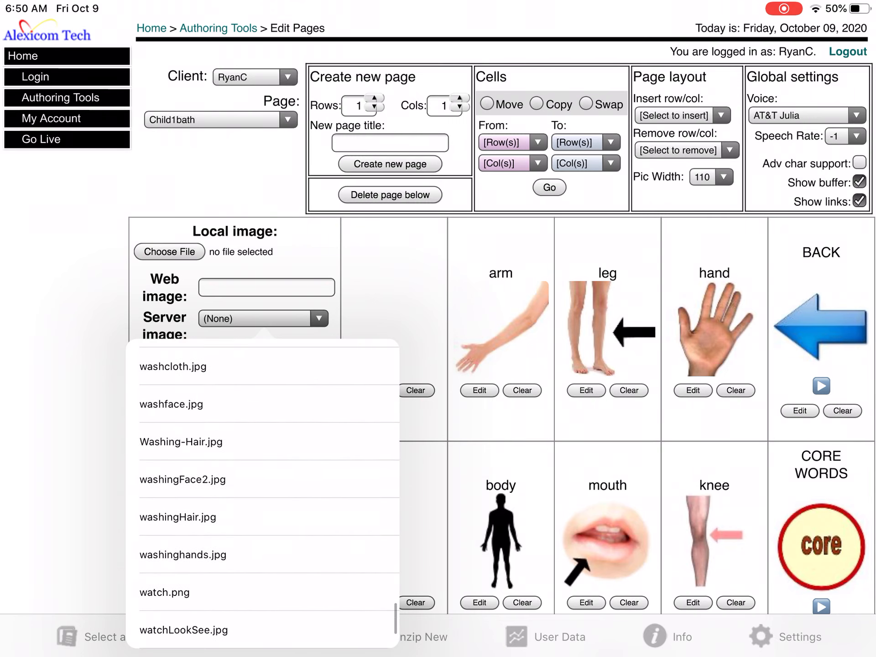
pyautogui.scroll(3)
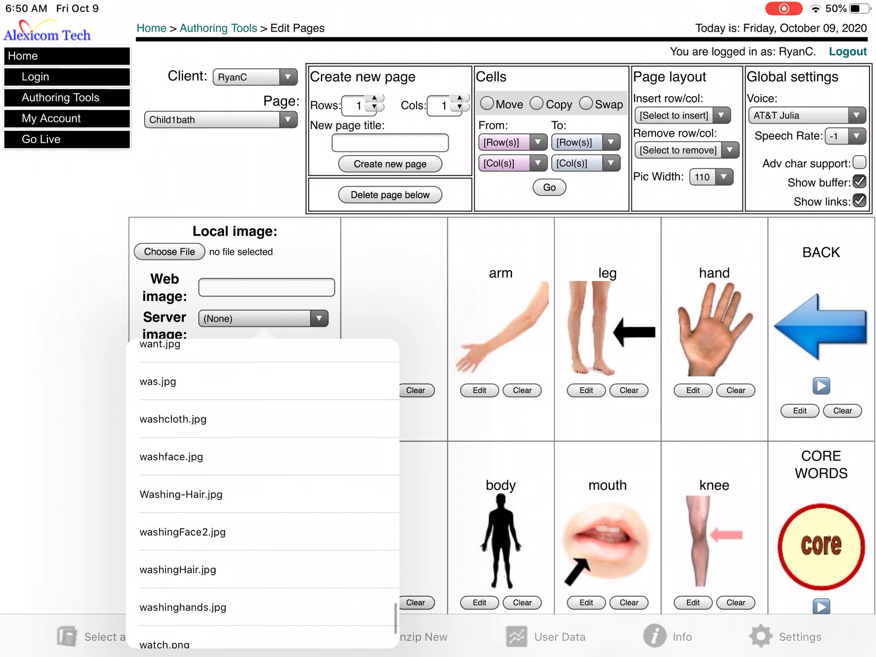
pyautogui.click(178, 570)
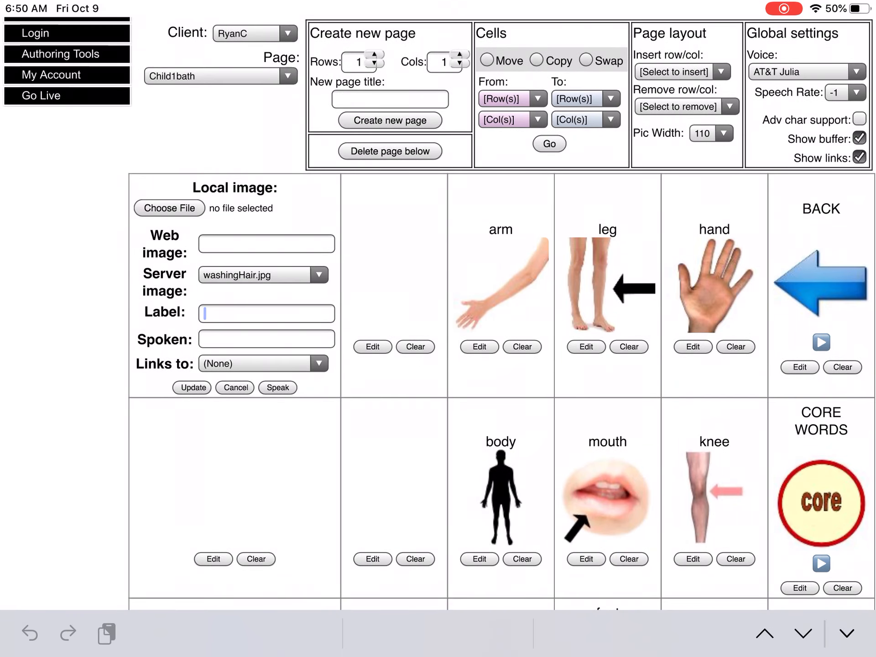
# Set Wash as the cell's label and spoken word.
pyautogui.write('Wash')
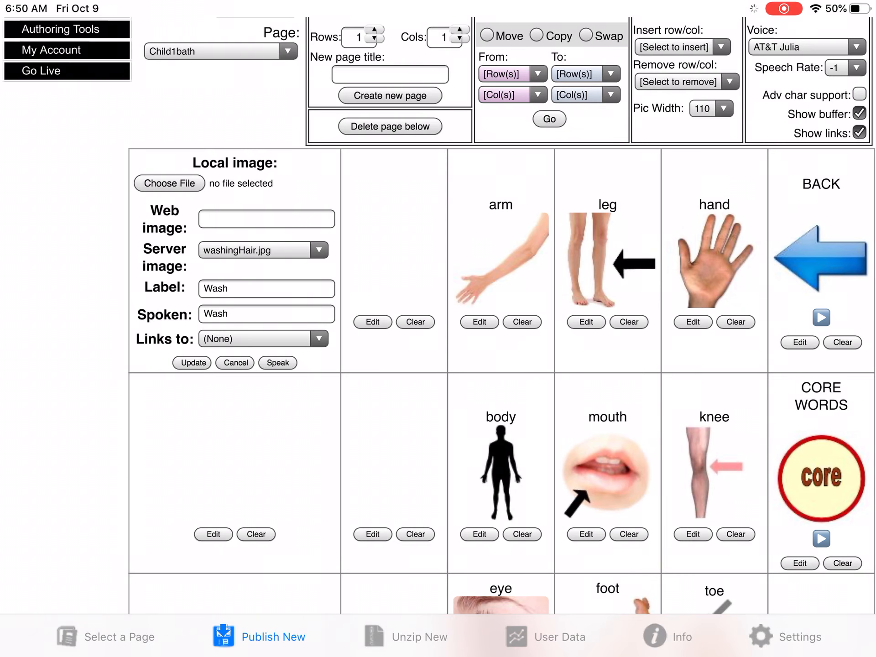
# Update the Wash cell so the top-left of Child1bath shows the washing-hair picture.
pyautogui.click(192, 362)
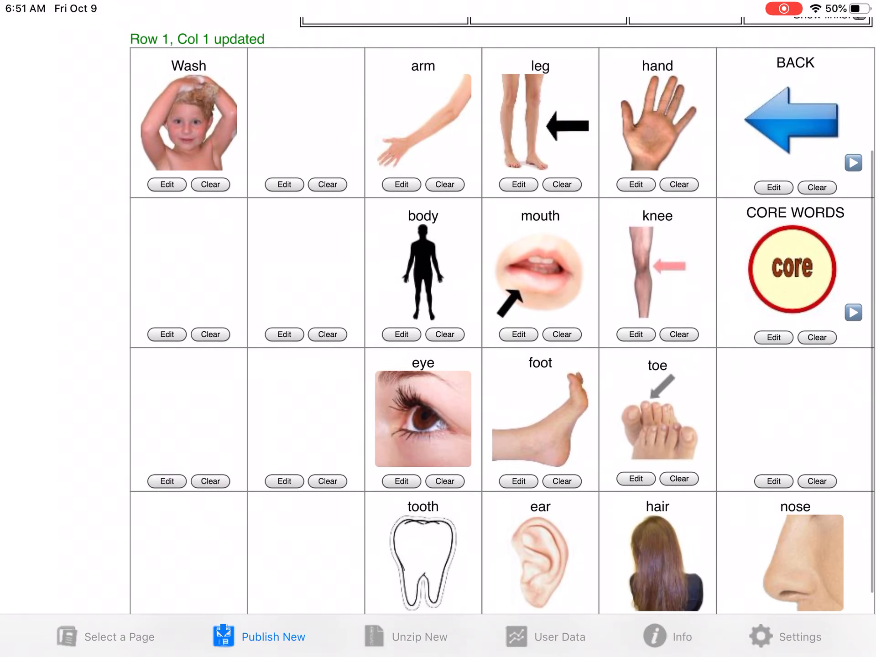
pyautogui.scroll(3)
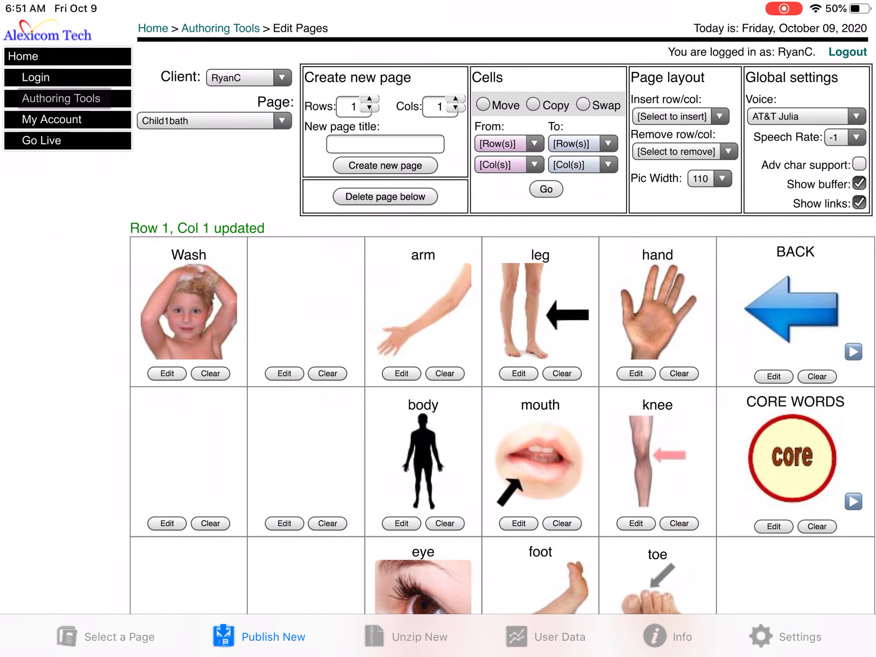
pyautogui.click(61, 99)
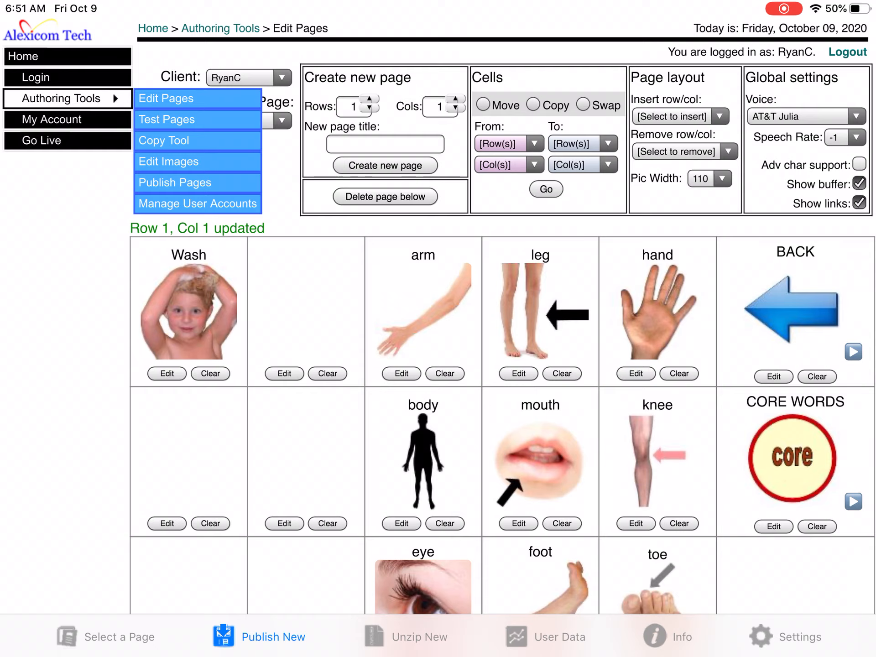
# Publish Child1bath from RyanC with Merge, then find it in Alexicom Pages by searching 'Bath'.
pyautogui.click(176, 182)
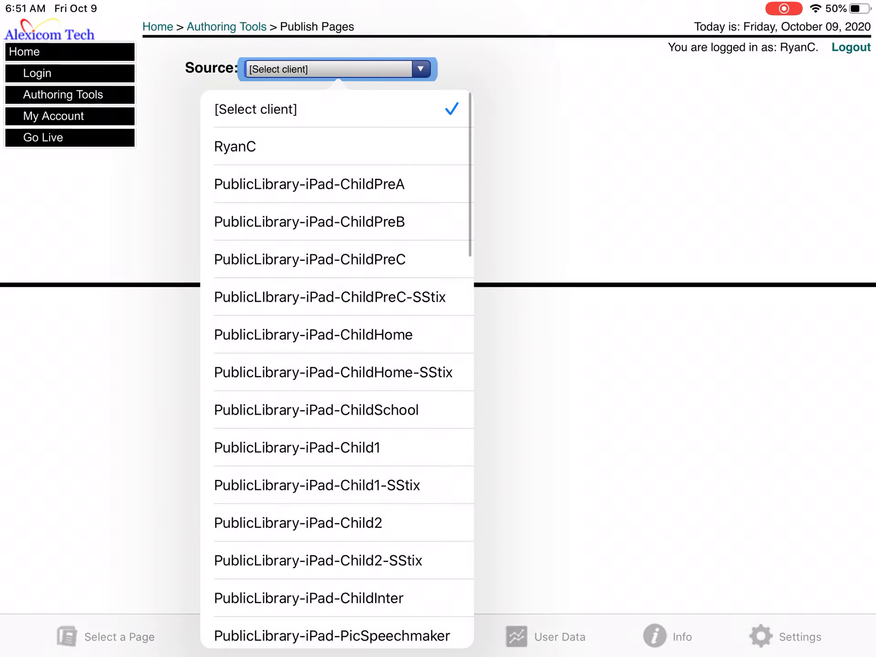
pyautogui.click(234, 146)
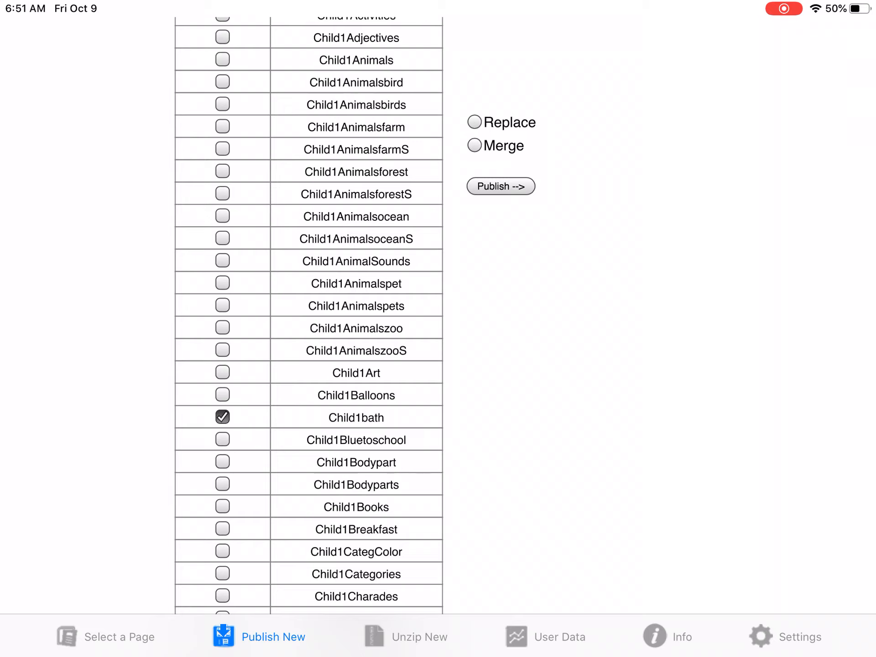
pyautogui.click(474, 146)
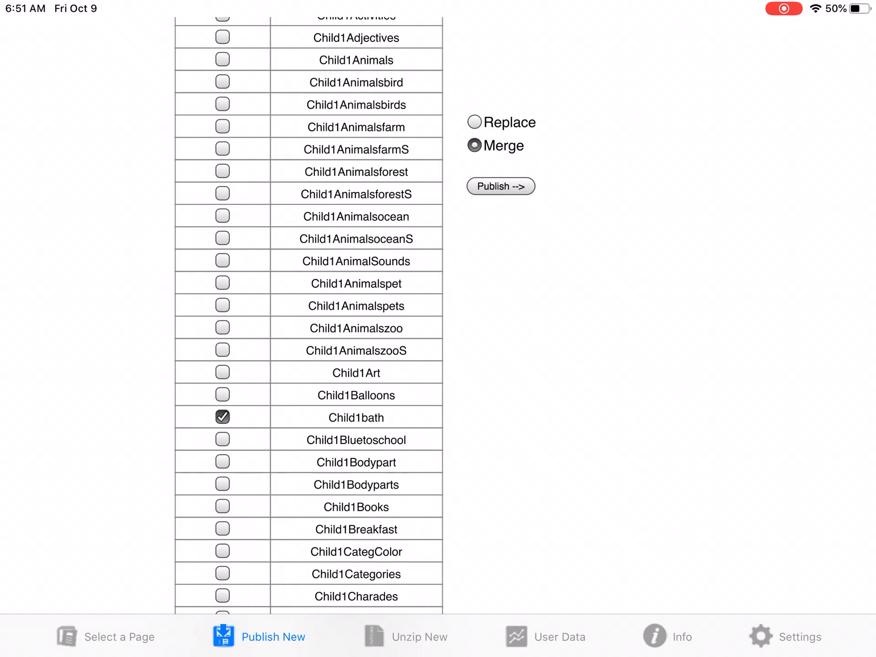
pyautogui.click(500, 187)
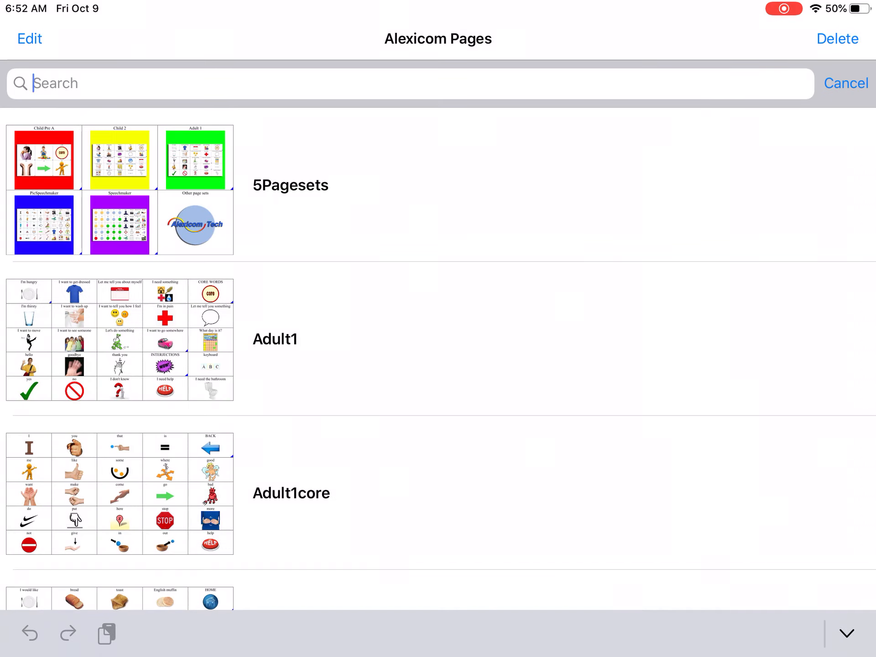
pyautogui.write('Bath')
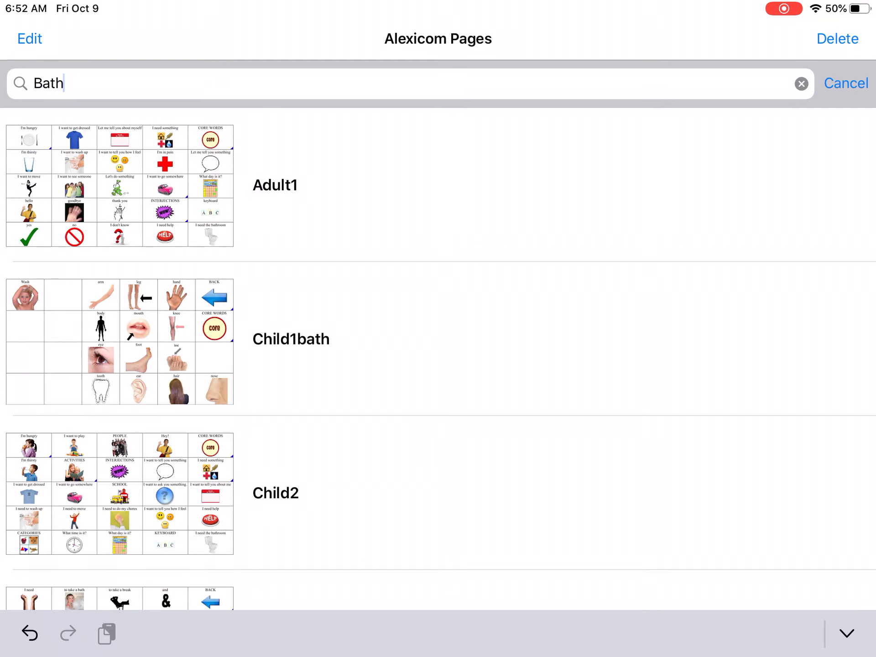